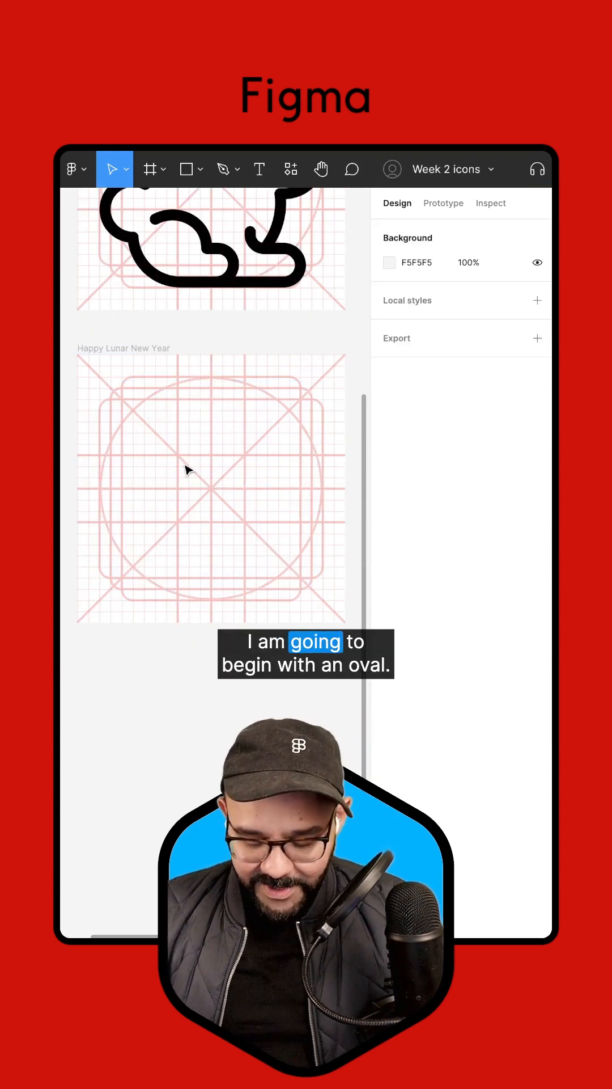
Step: Draw an oval, reshape it into a pointed ear, and add a second ear tilted upward
left_click_drag(179, 417, 273, 449)
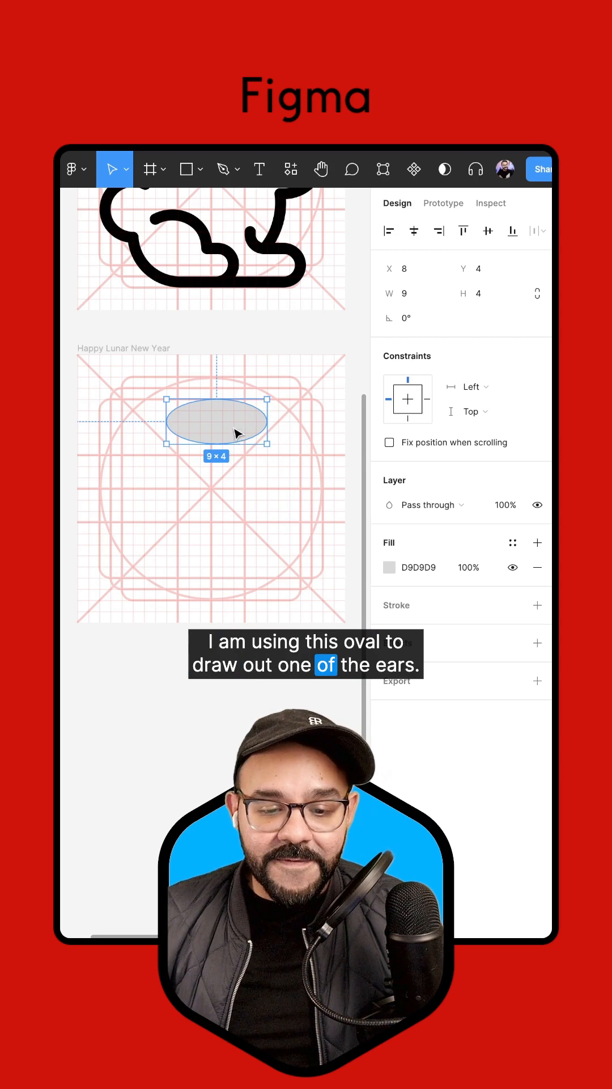
double_click(216, 422)
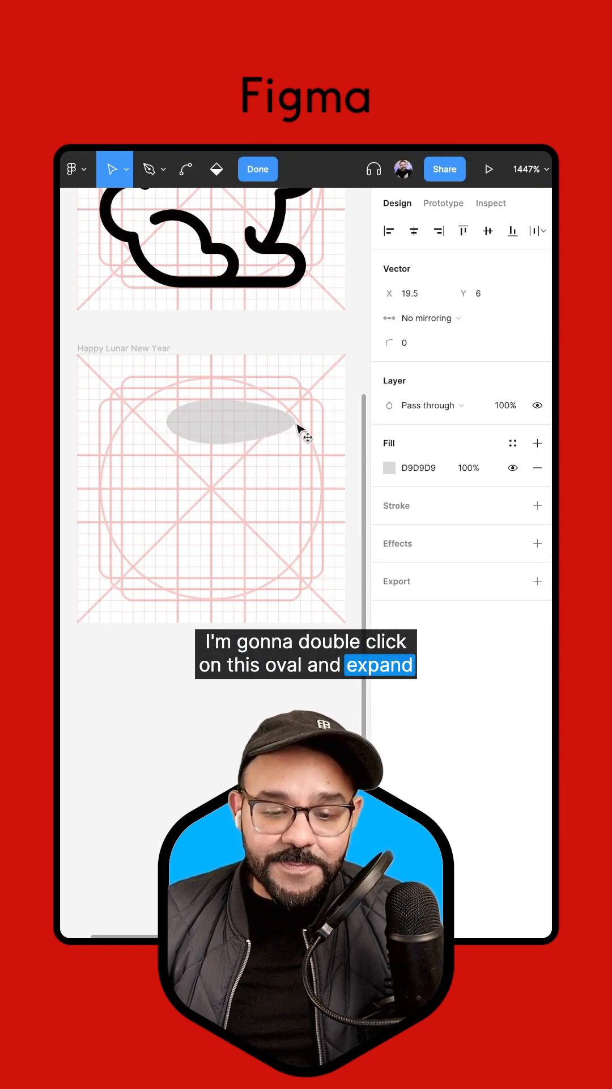
double_click(227, 420)
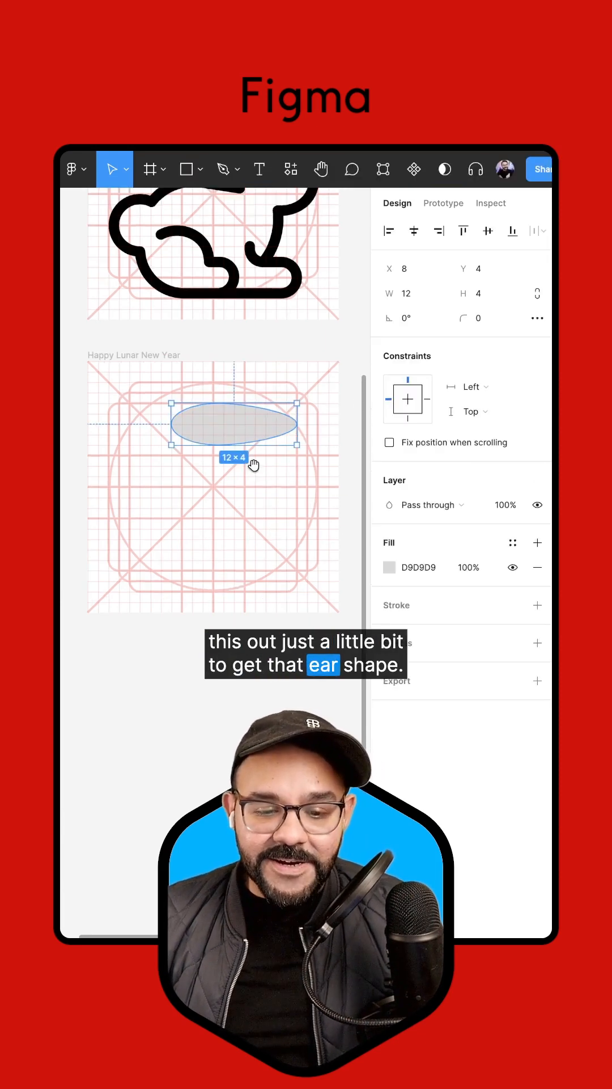
left_click_drag(295, 399, 292, 427)
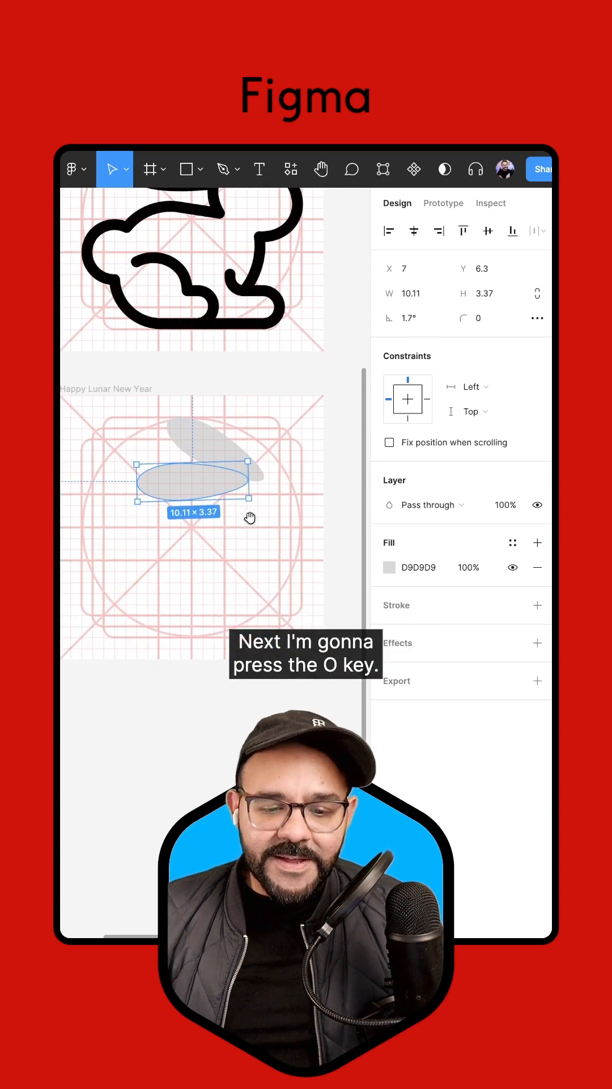
Step: Draw a round head oval at the base of the two ears
key("o")
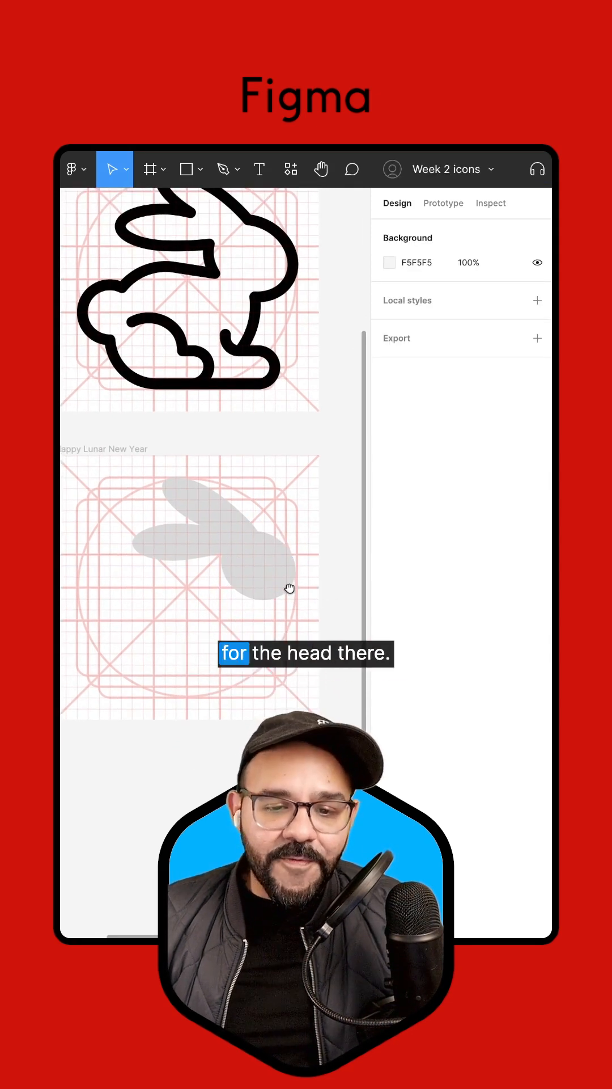
scroll("down", 3)
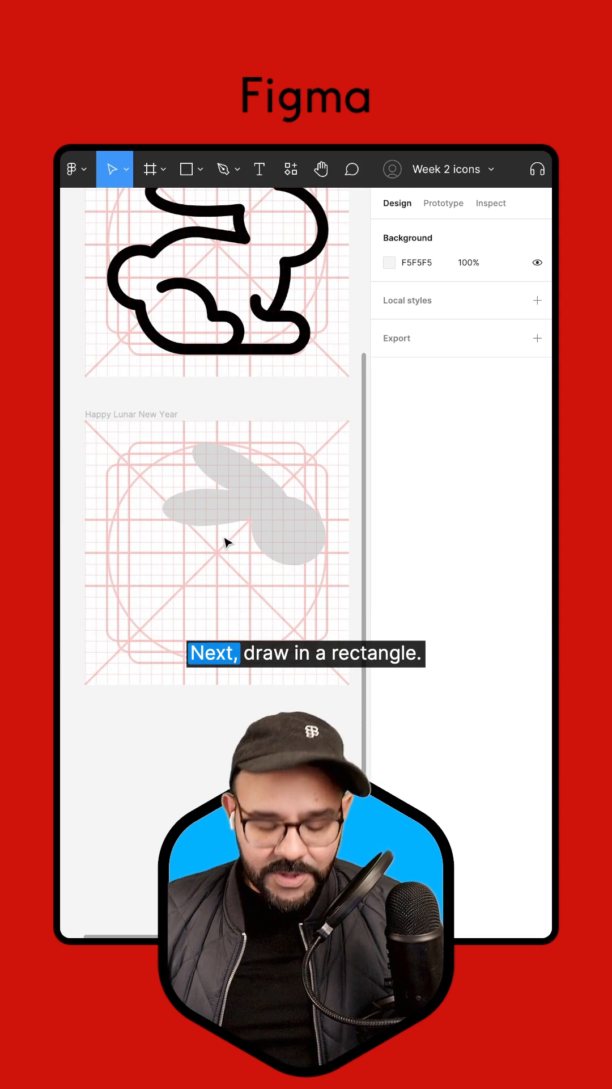
Step: Draw a body rectangle below the head and round three corners to radius 23
left_click(188, 169)
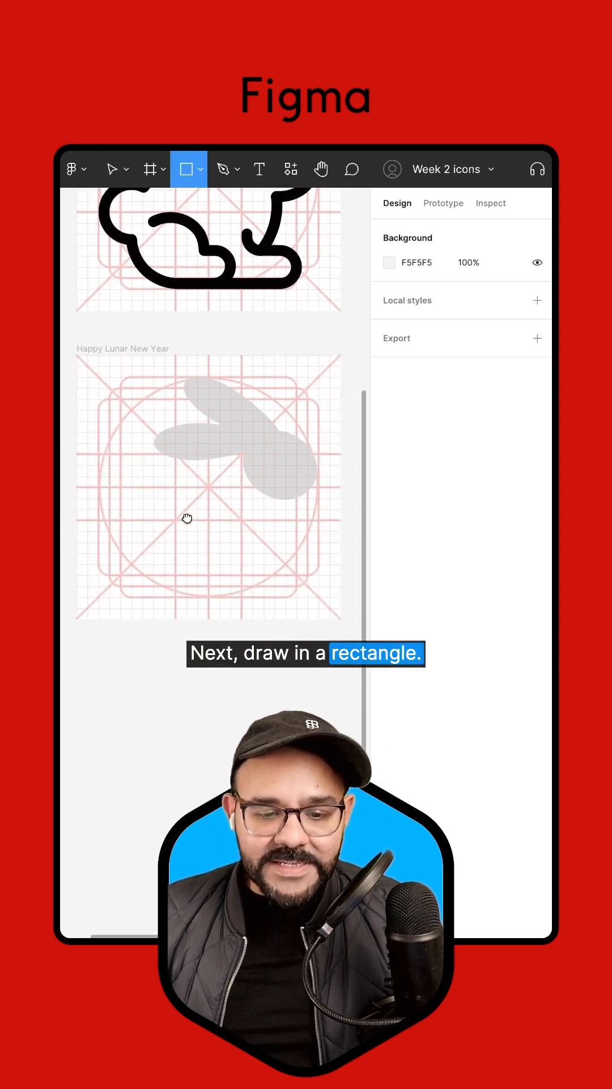
left_click_drag(142, 477, 272, 565)
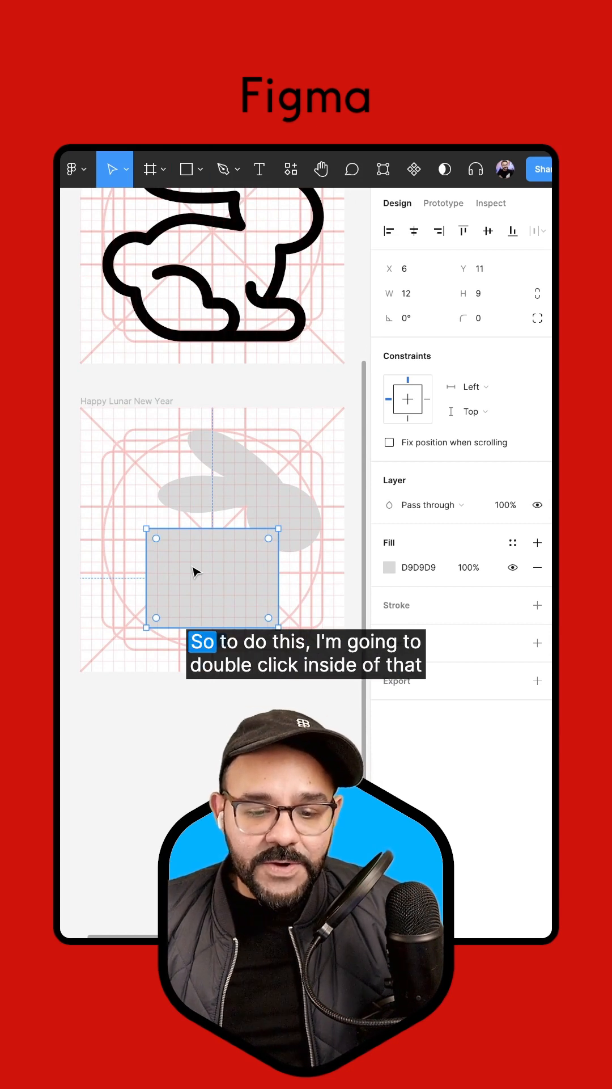
double_click(197, 574)
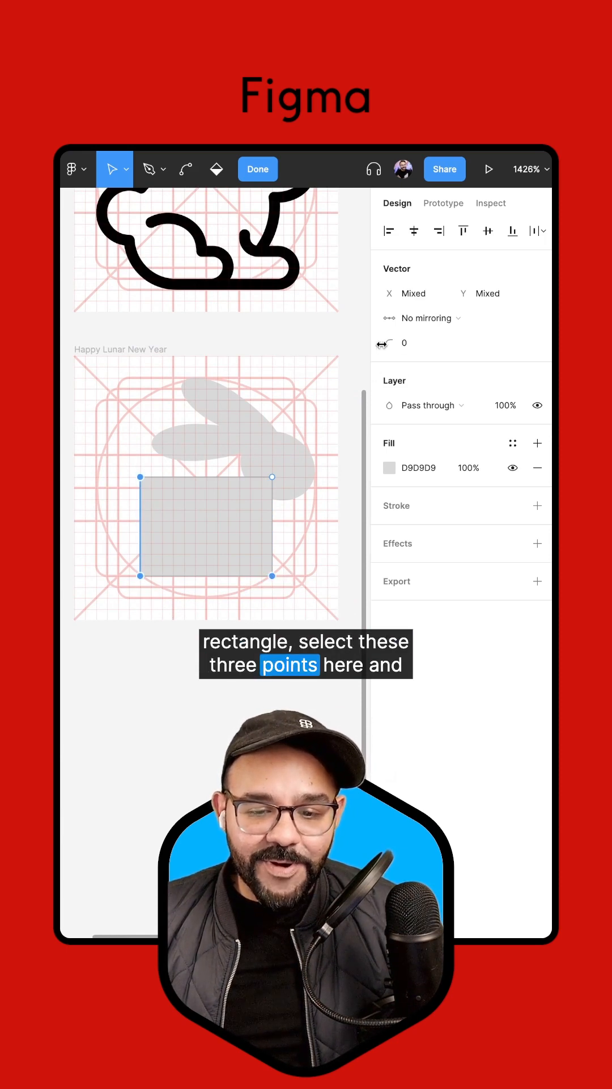
type("23")
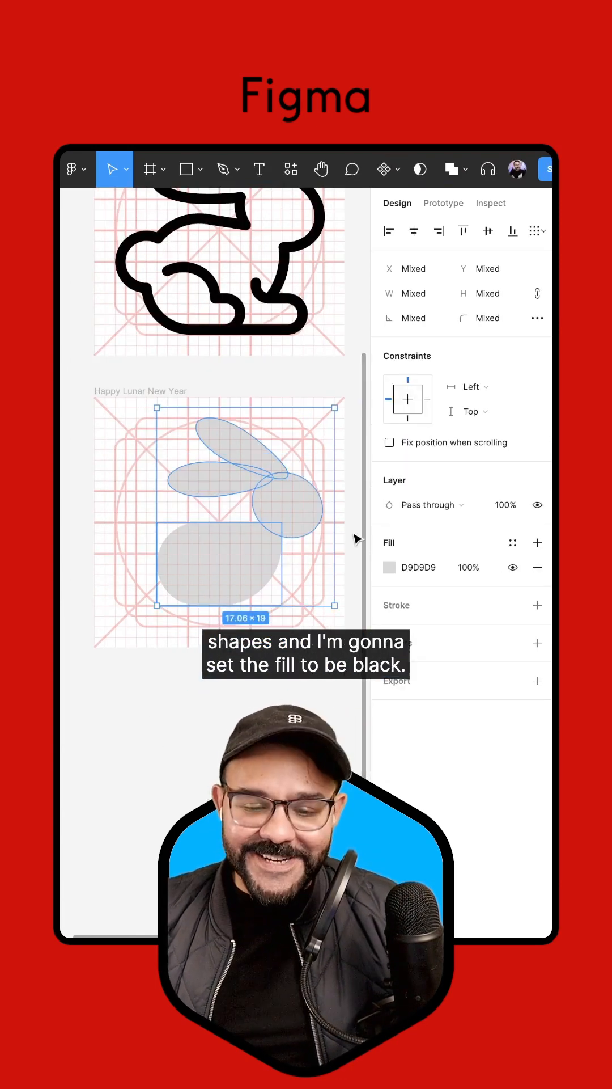
Step: Fill all rabbit shapes with black 000000 and add a small round tail
left_click(390, 568)
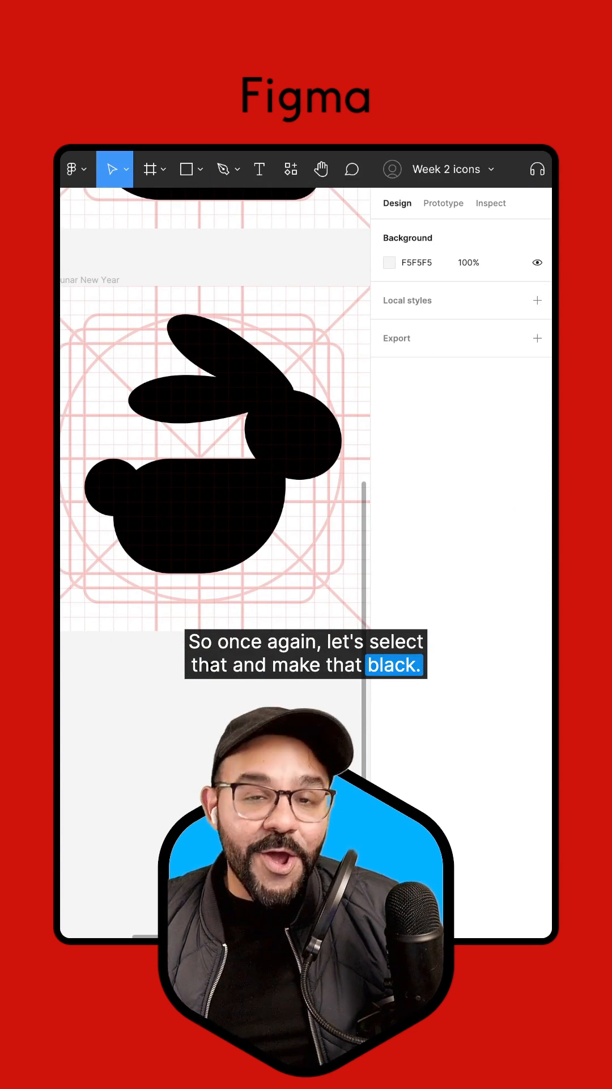
left_click(186, 169)
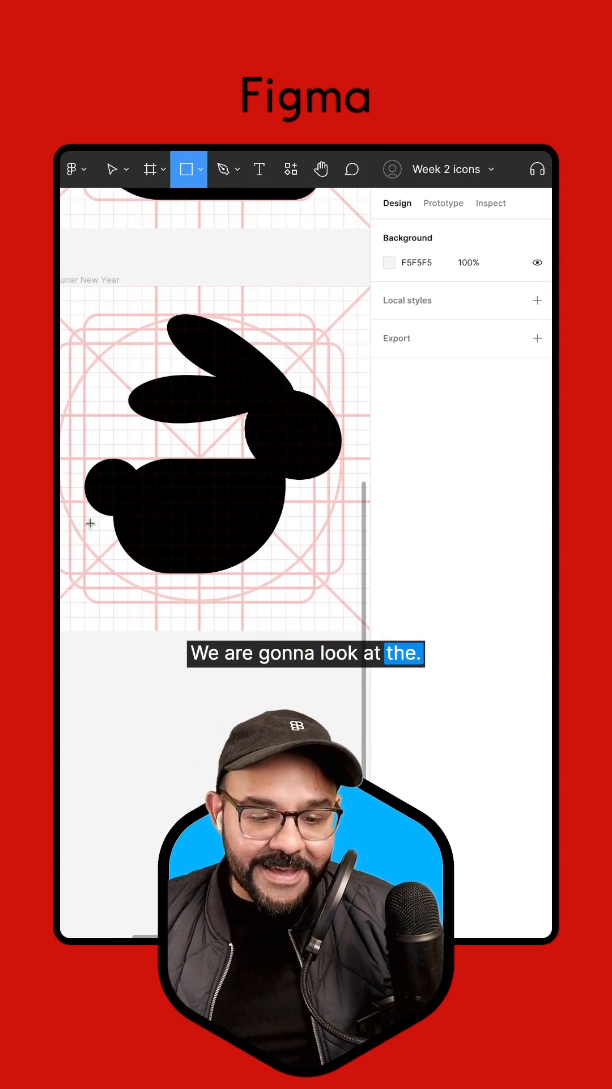
Step: Draw a leg block under the body and select its bottom-left corner for rounding
left_click_drag(115, 515, 151, 604)
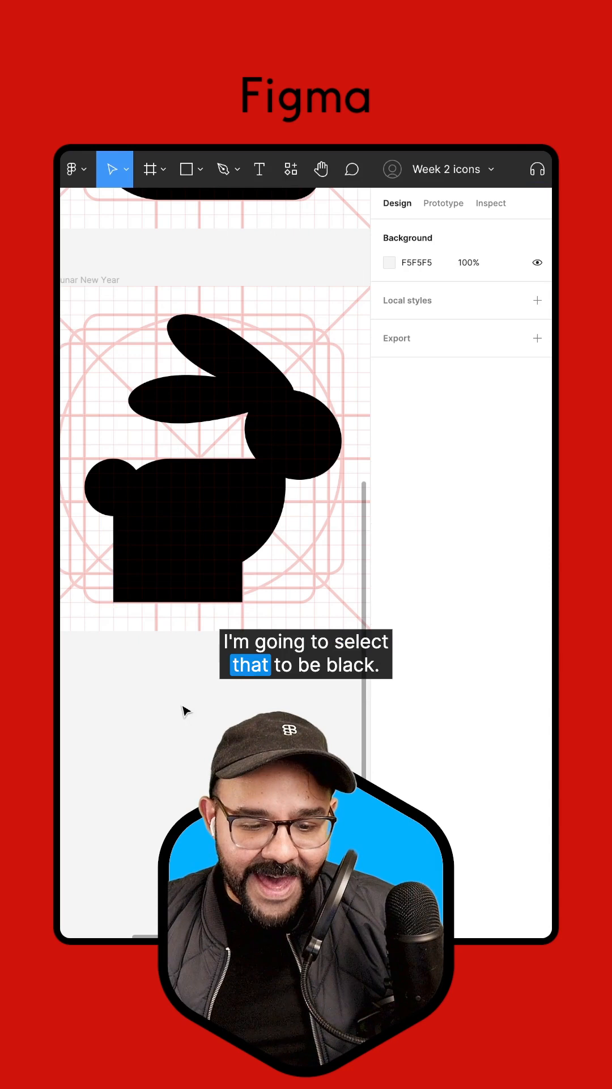
double_click(187, 539)
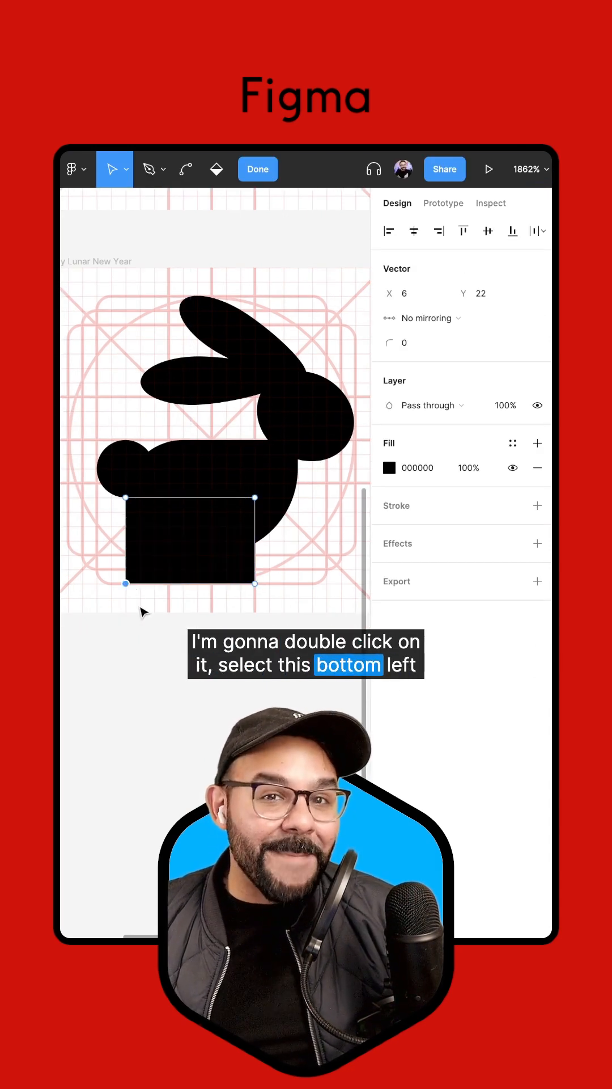
left_click(411, 343)
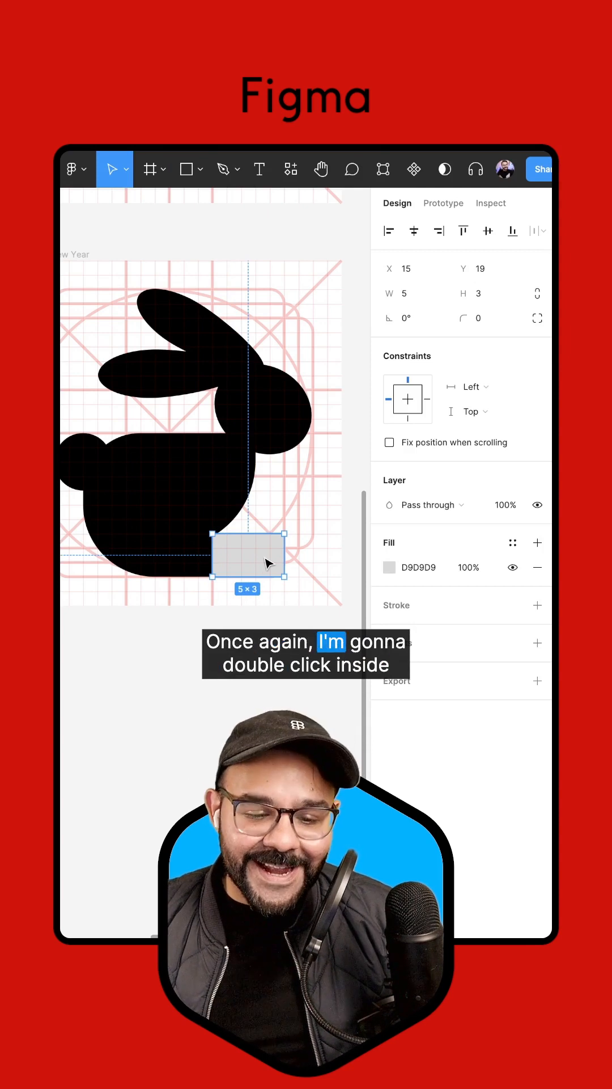
Step: Round the paw rectangle's right-side corners to radius 15
double_click(248, 555)
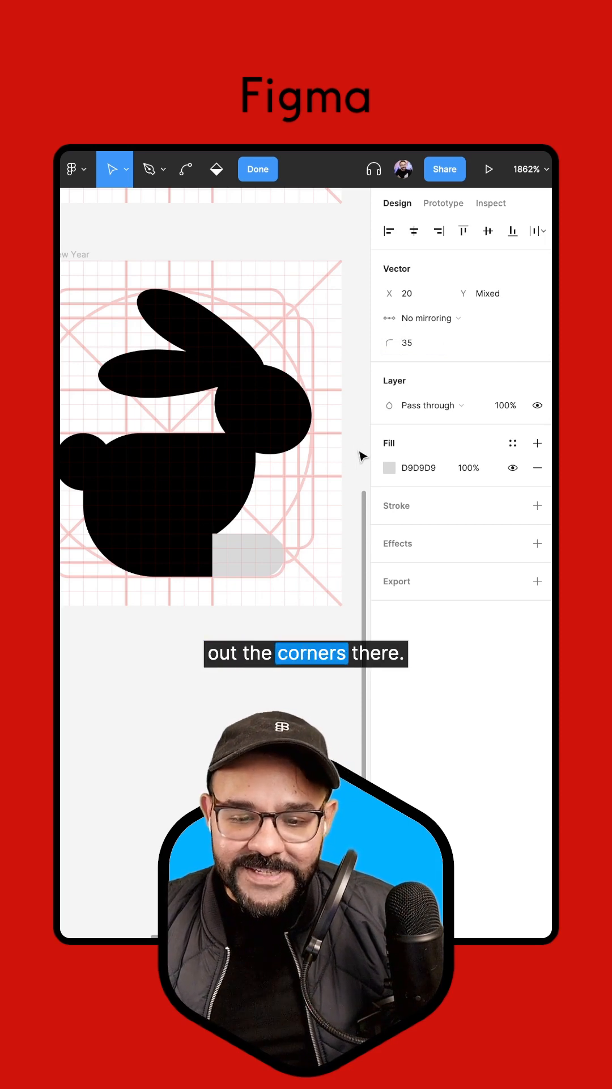
left_click(389, 468)
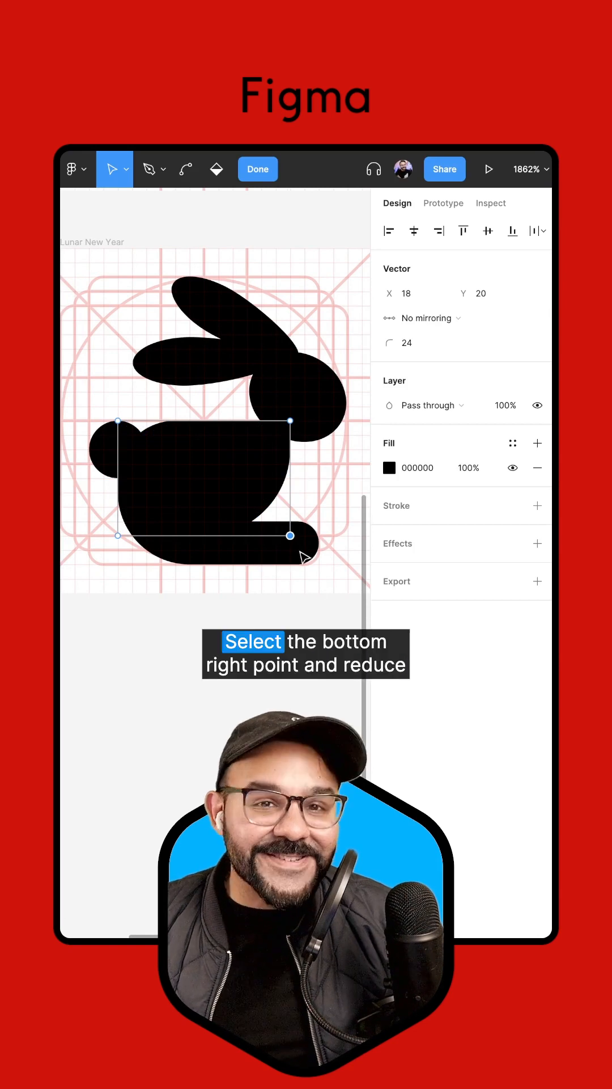
type("15")
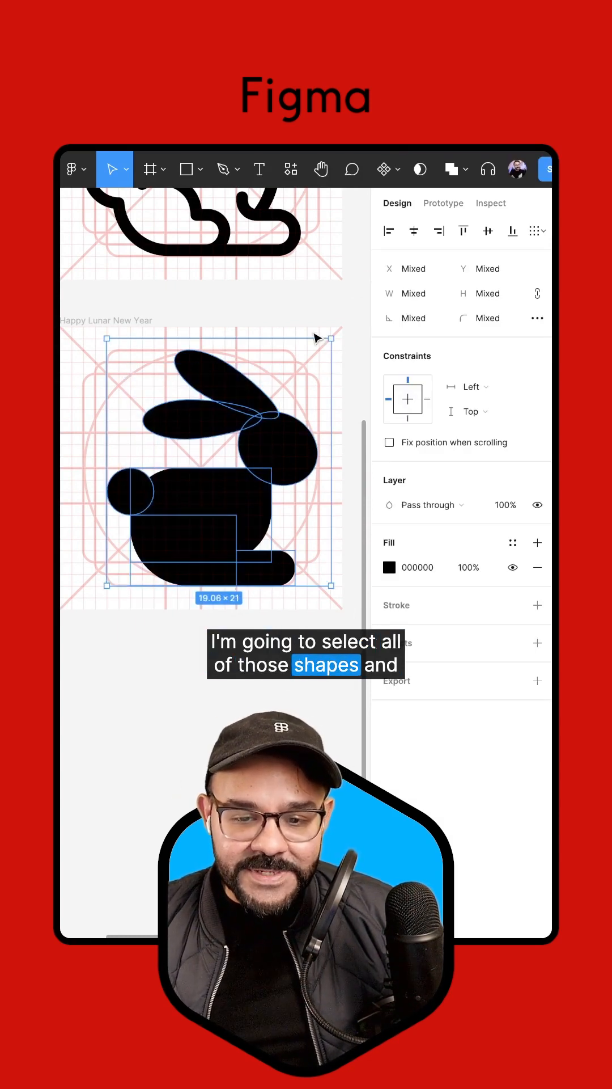
mouse_move(452, 169)
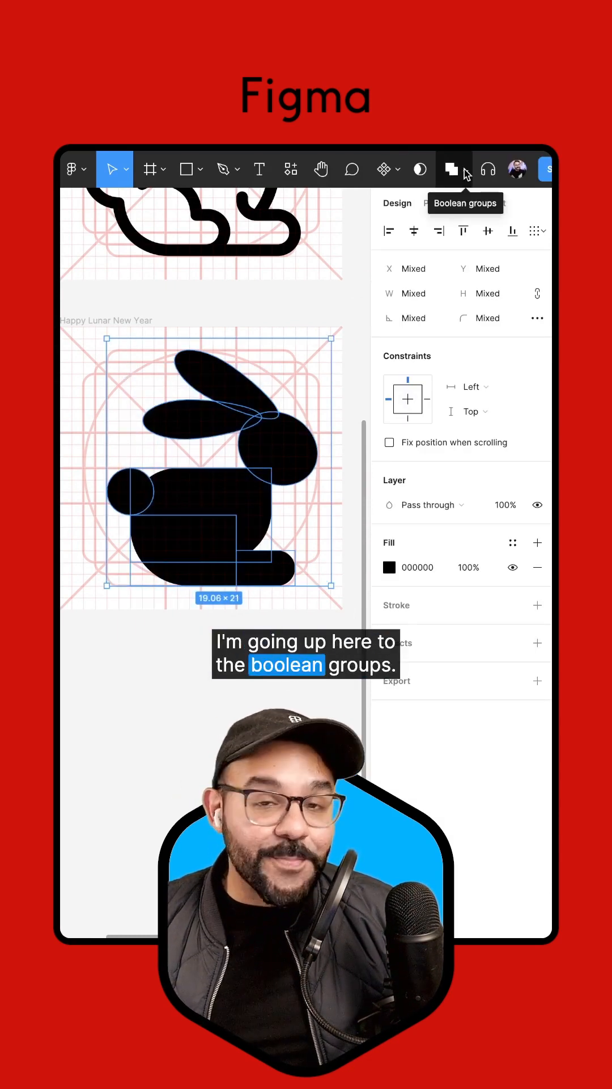
Step: Combine all the rabbit's shapes using Union selection
left_click(452, 169)
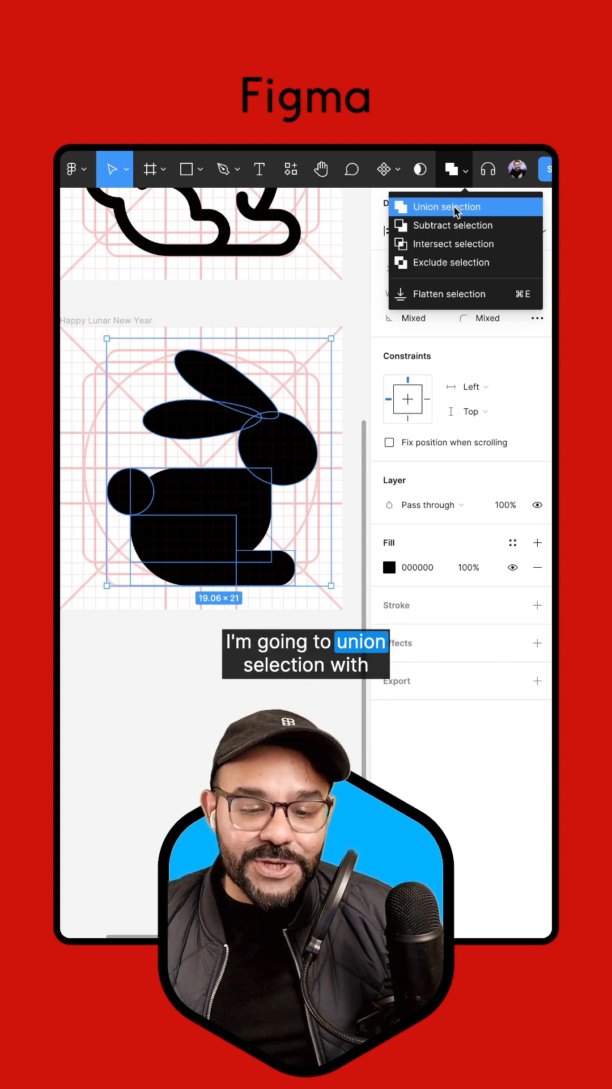
left_click(447, 207)
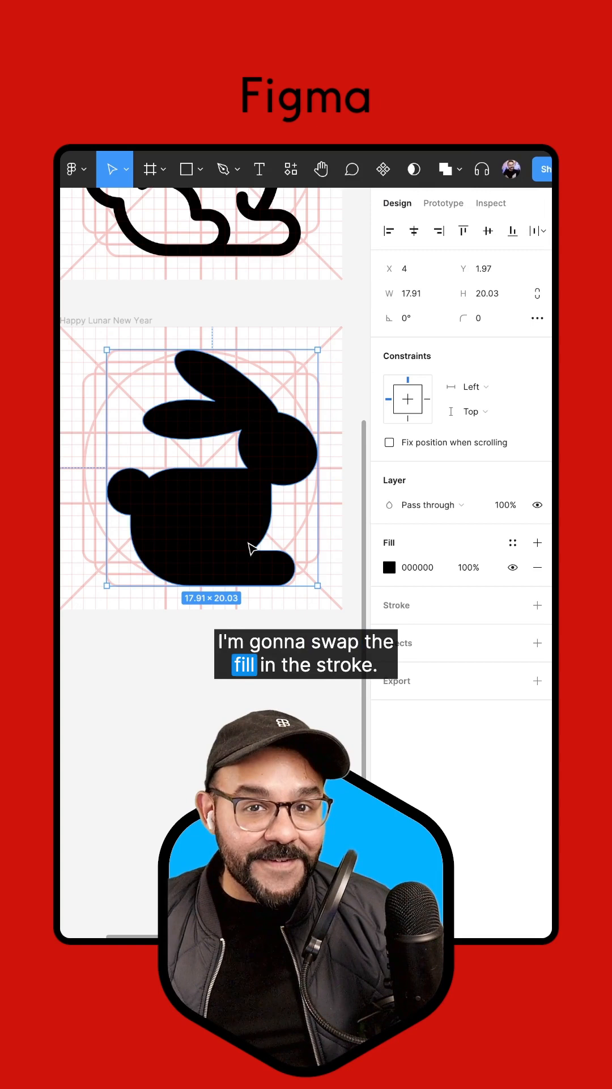
Step: Swap the rabbit's black fill for a center-aligned stroke
key("shift+x")
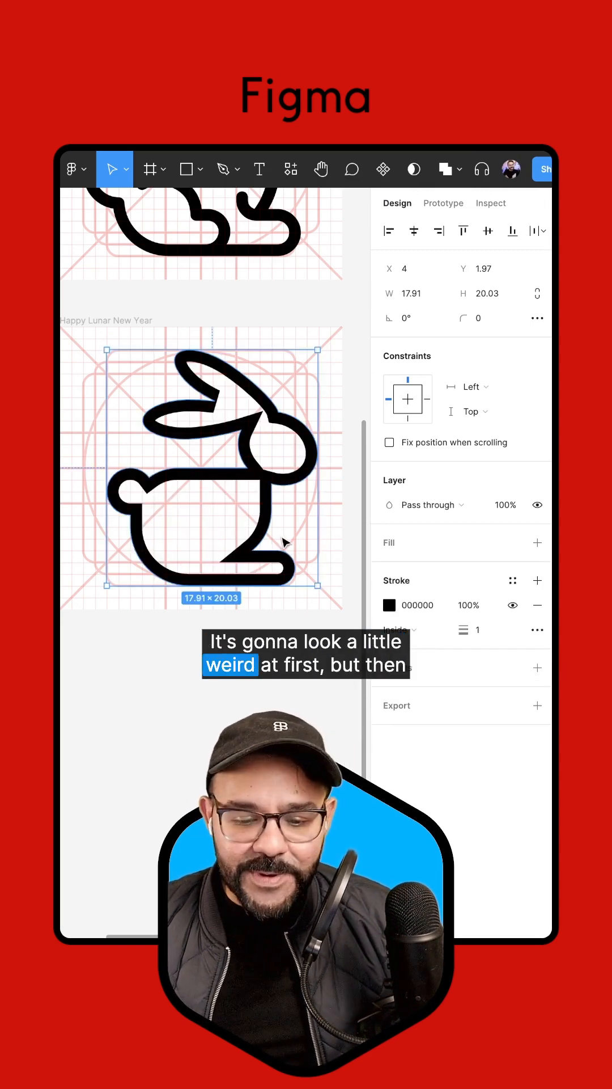
left_click(399, 630)
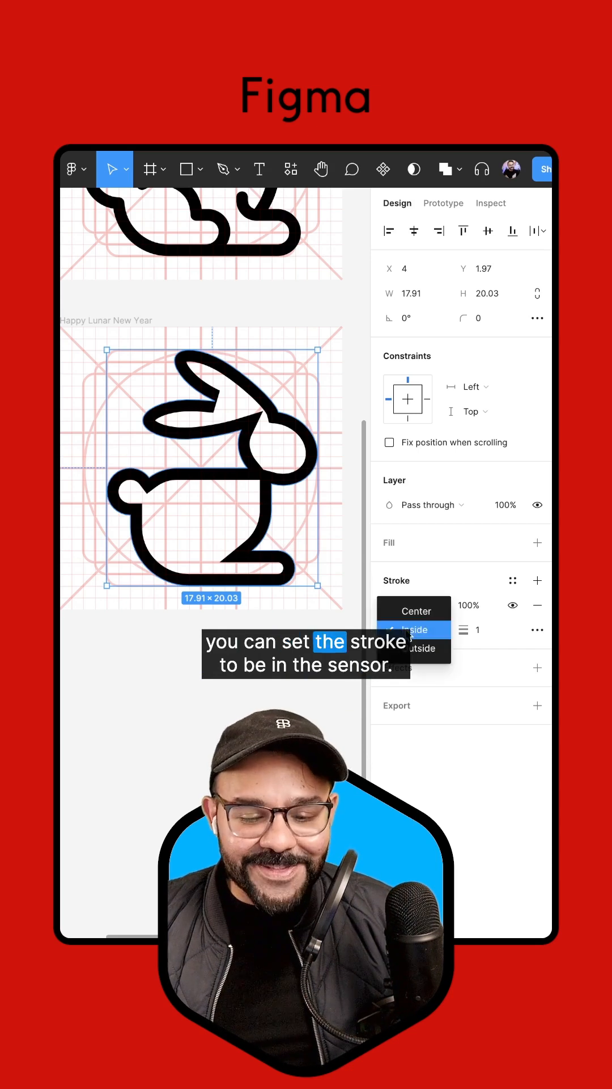
left_click(416, 610)
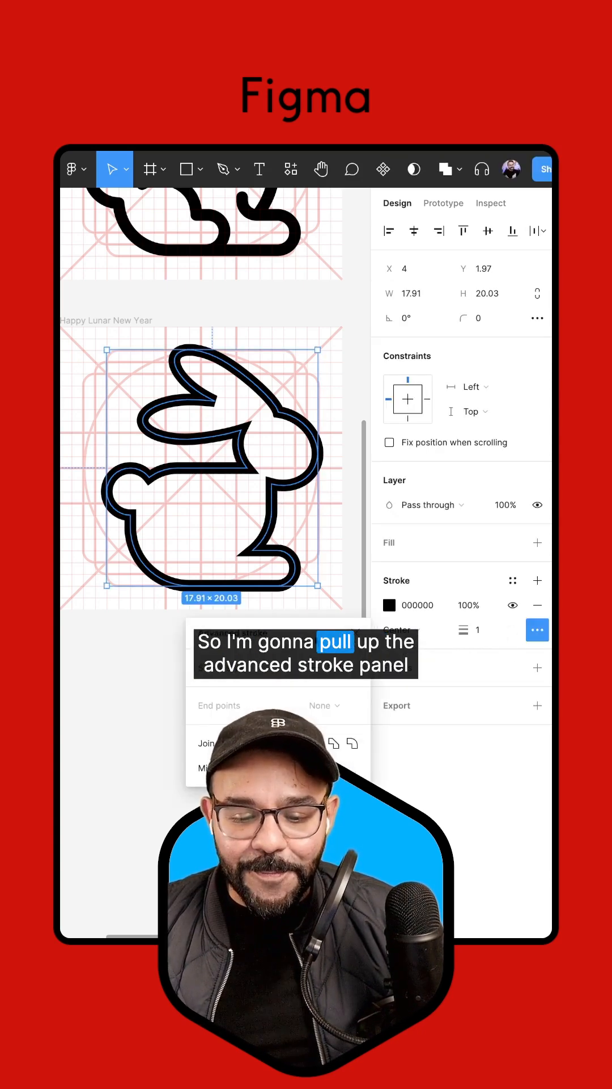
Step: Set the stroke joins to round in the advanced stroke settings
left_click(537, 630)
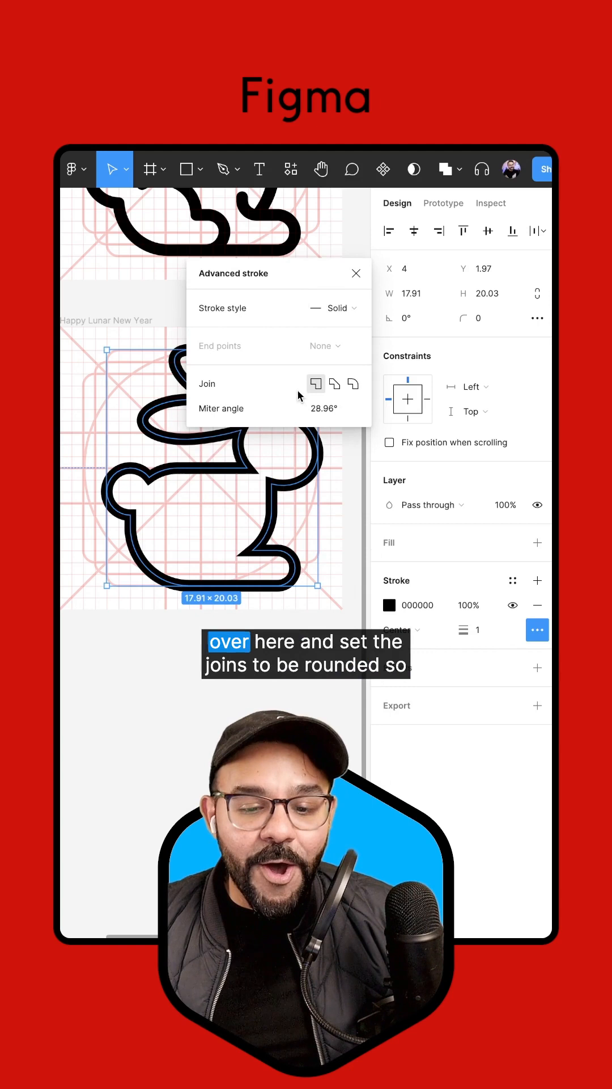
left_click(353, 384)
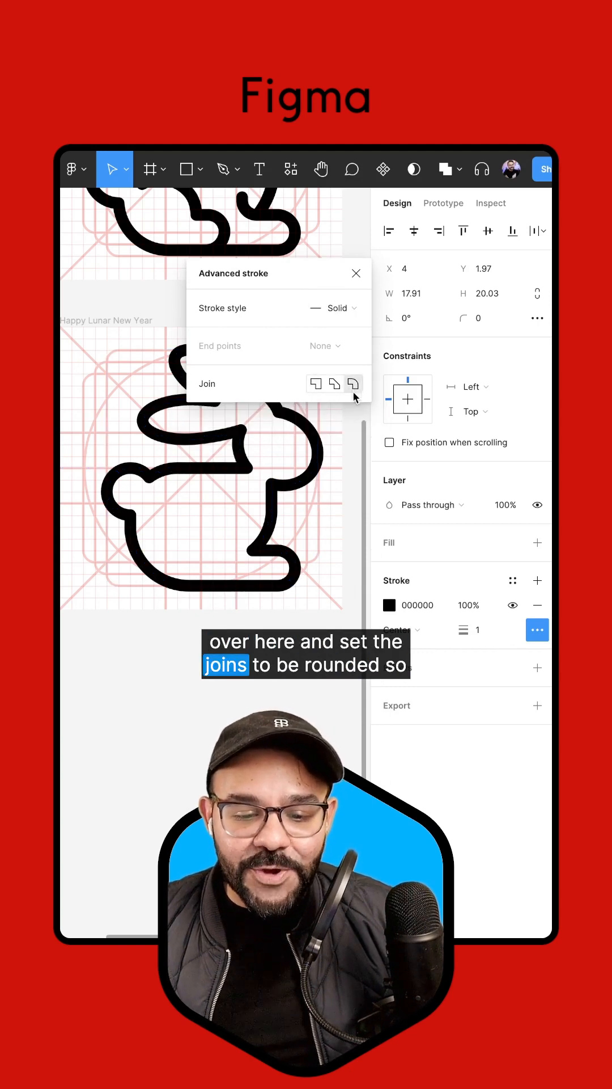
left_click(353, 384)
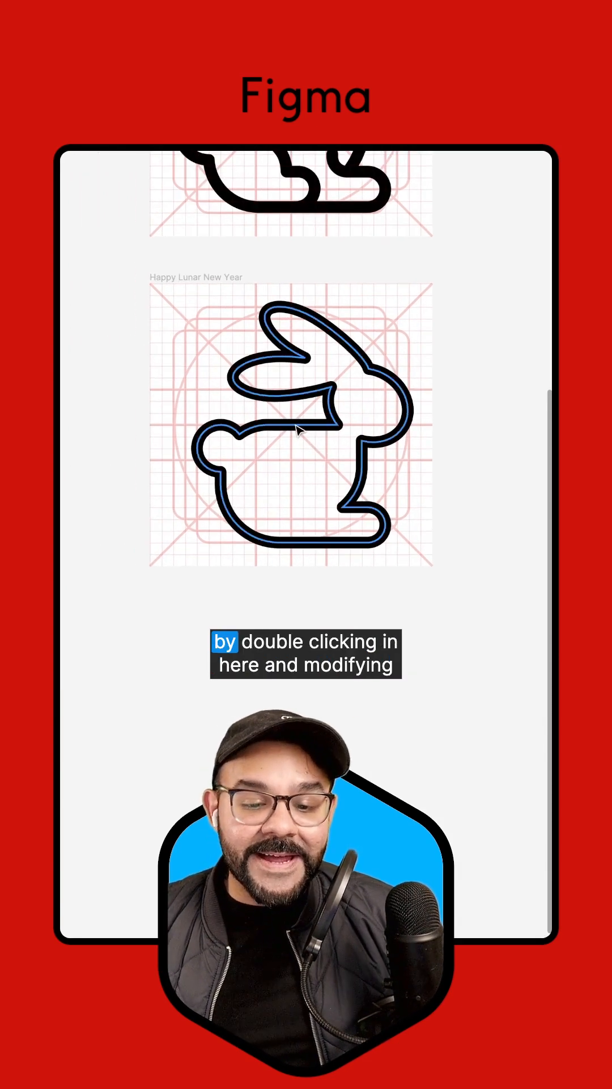
Step: Select a body segment of the rabbit outline and set small nudge to 0.5
double_click(298, 430)
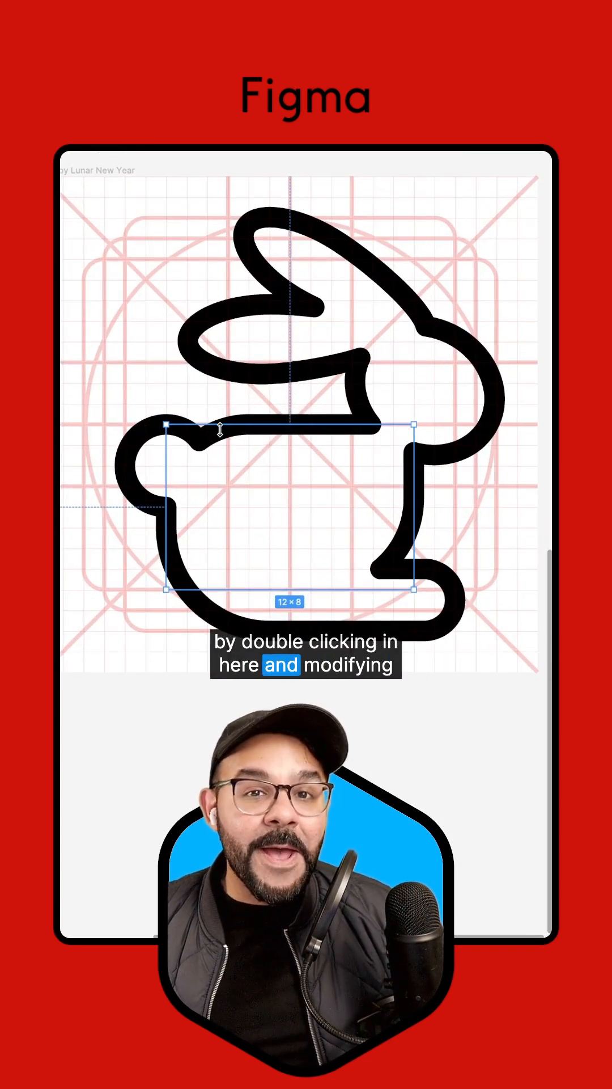
double_click(296, 231)
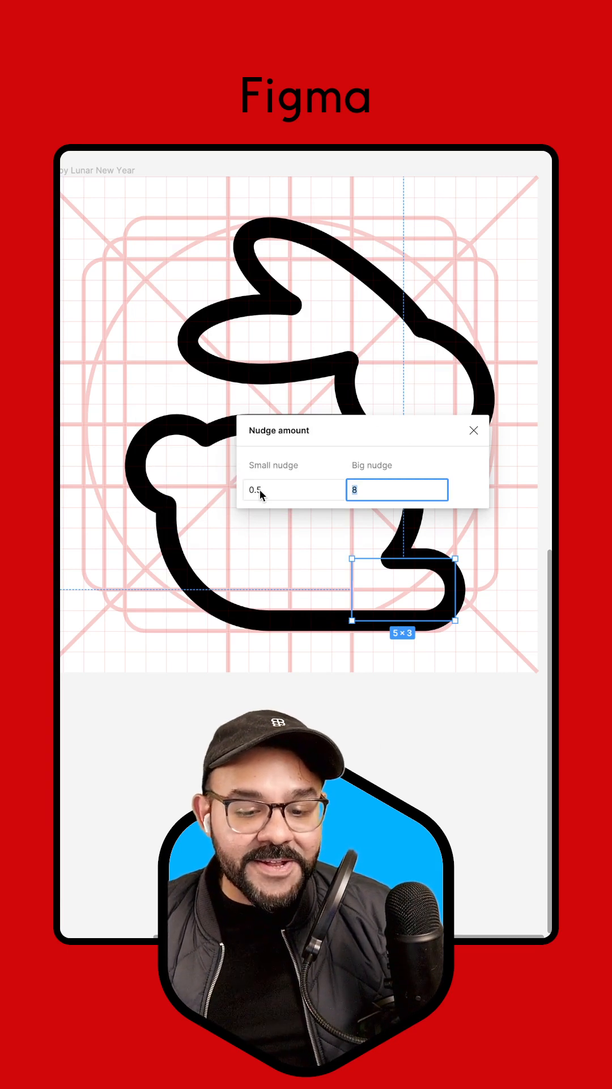
left_click(474, 431)
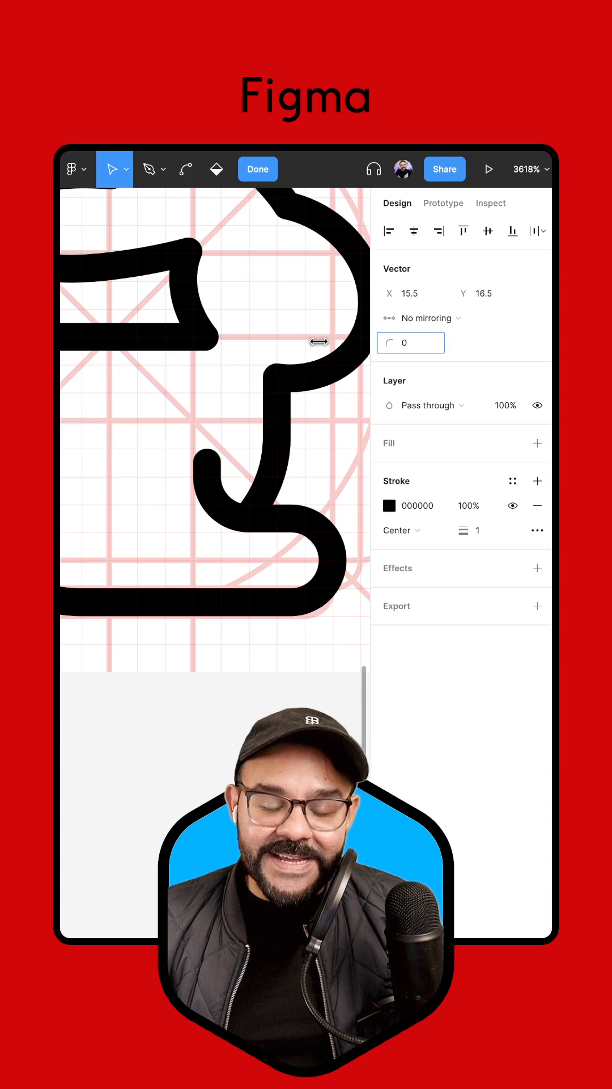
Step: Exit point editing and pan the canvas to show the rabbit's lower body
left_click(257, 169)
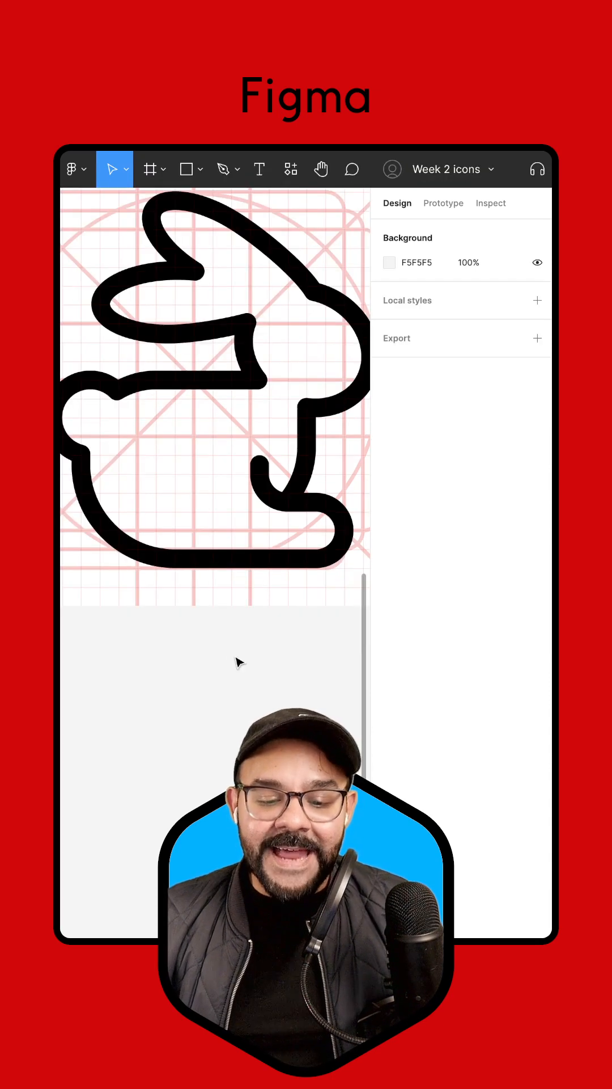
mouse_move(115, 455)
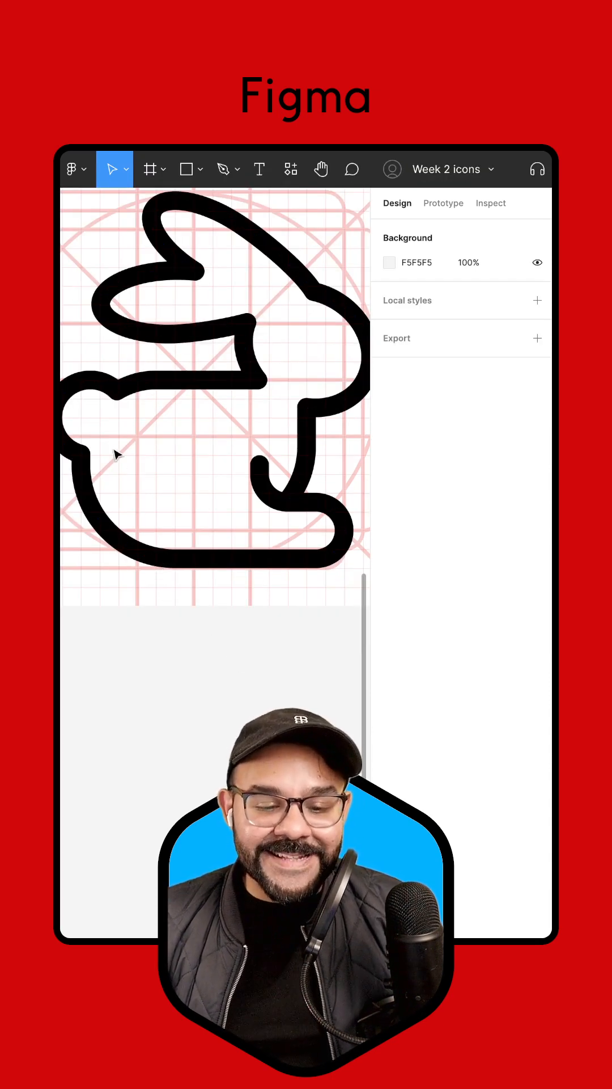
left_click_drag(118, 452, 219, 516)
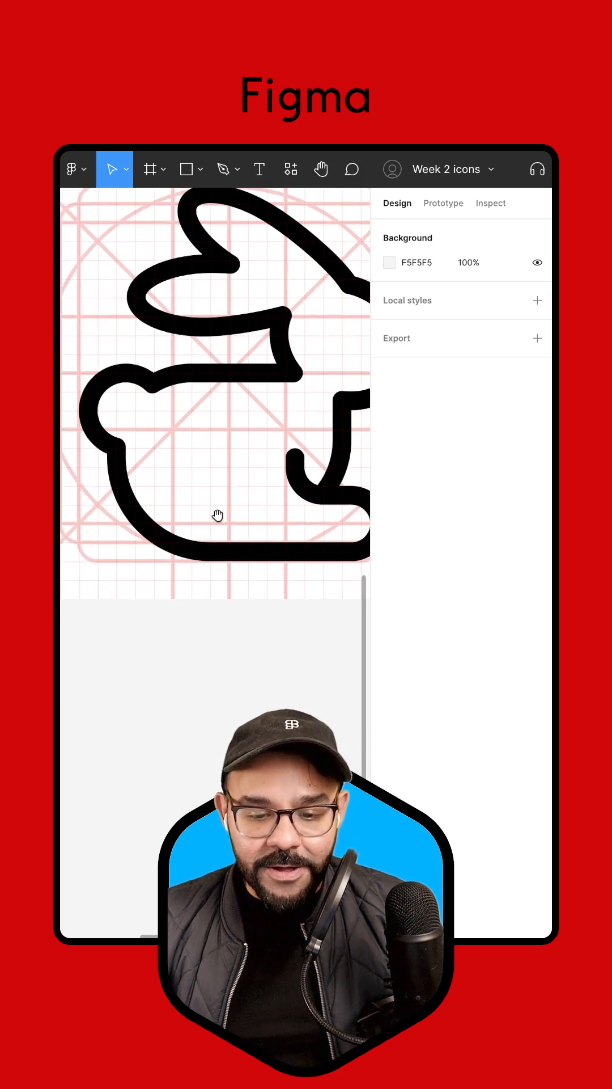
Step: Draw a circle, trim it to a partial arc, shrink it into the lower body, and make its stroke black
left_click(186, 169)
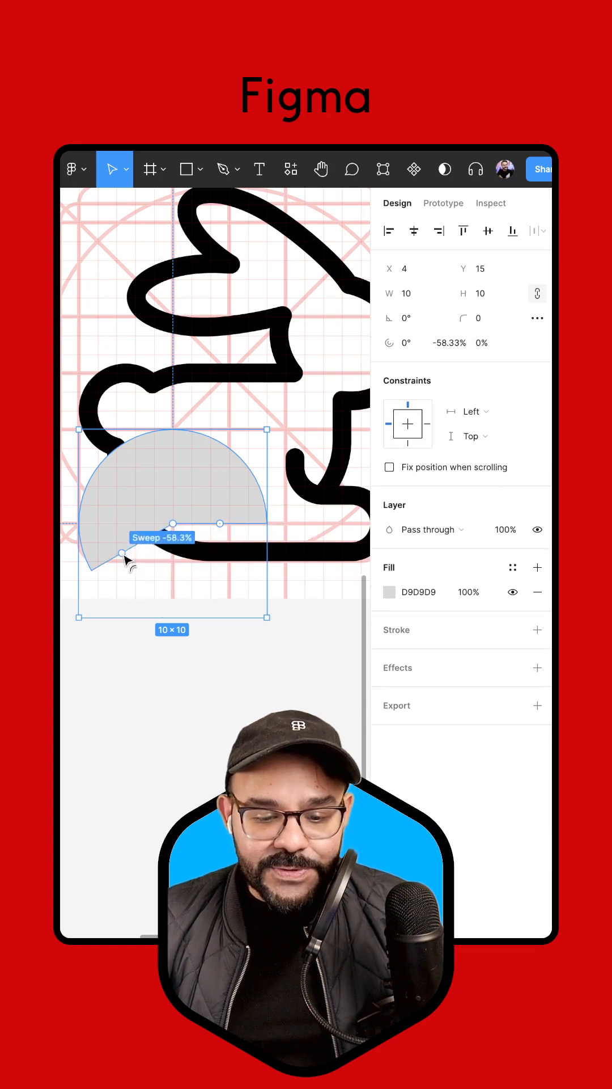
left_click_drag(125, 563, 160, 480)
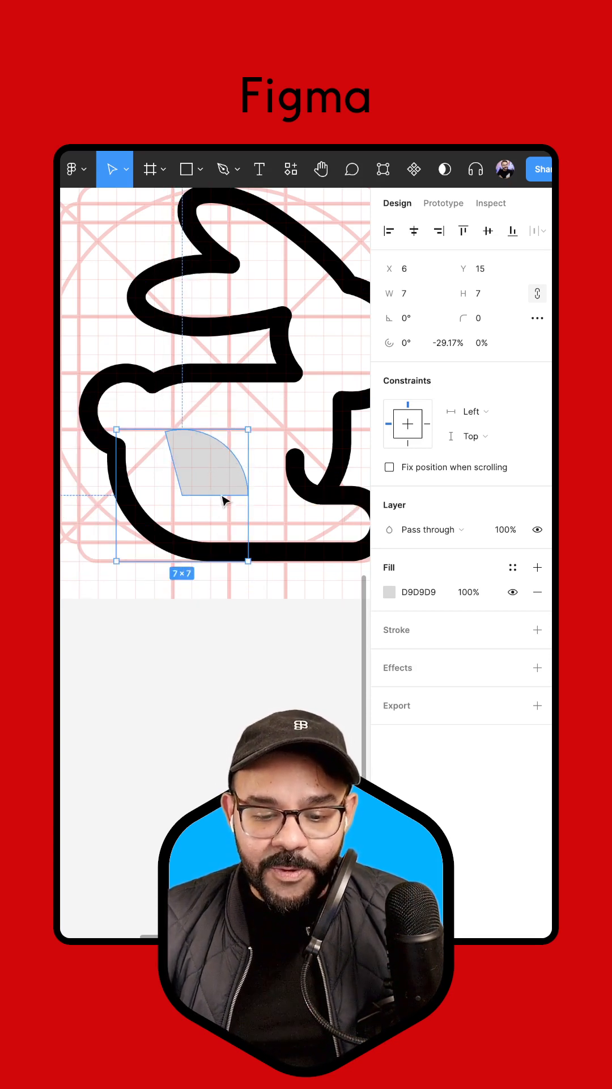
left_click_drag(224, 500, 167, 472)
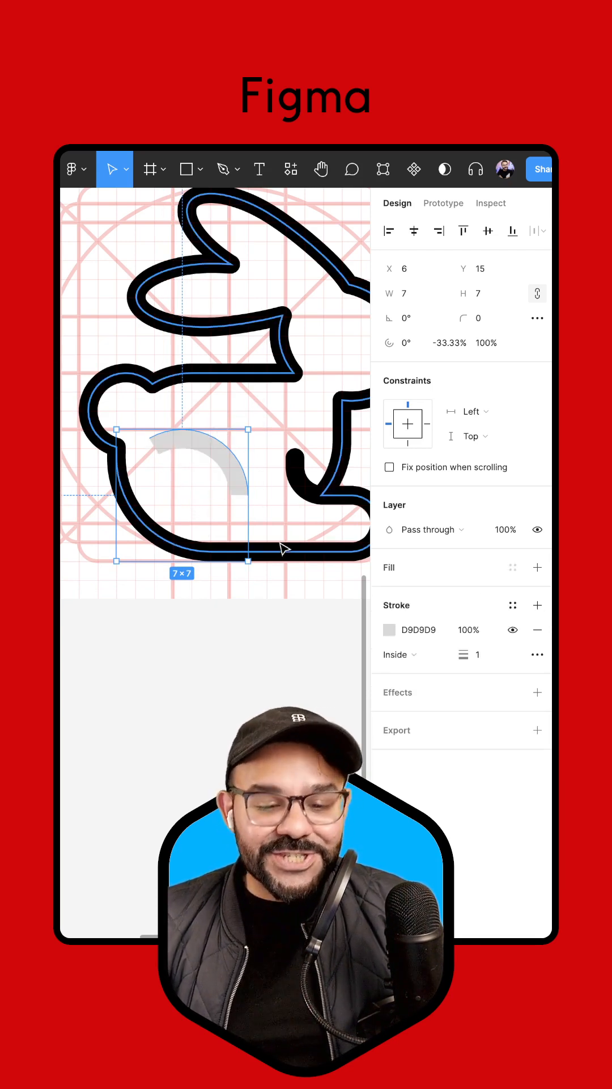
left_click(389, 630)
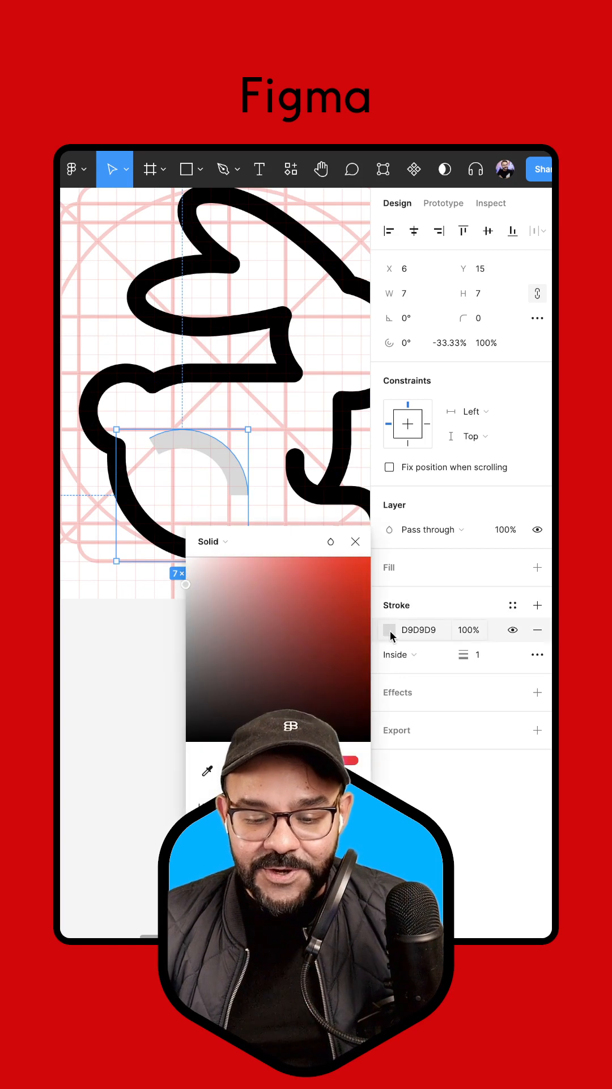
left_click(186, 742)
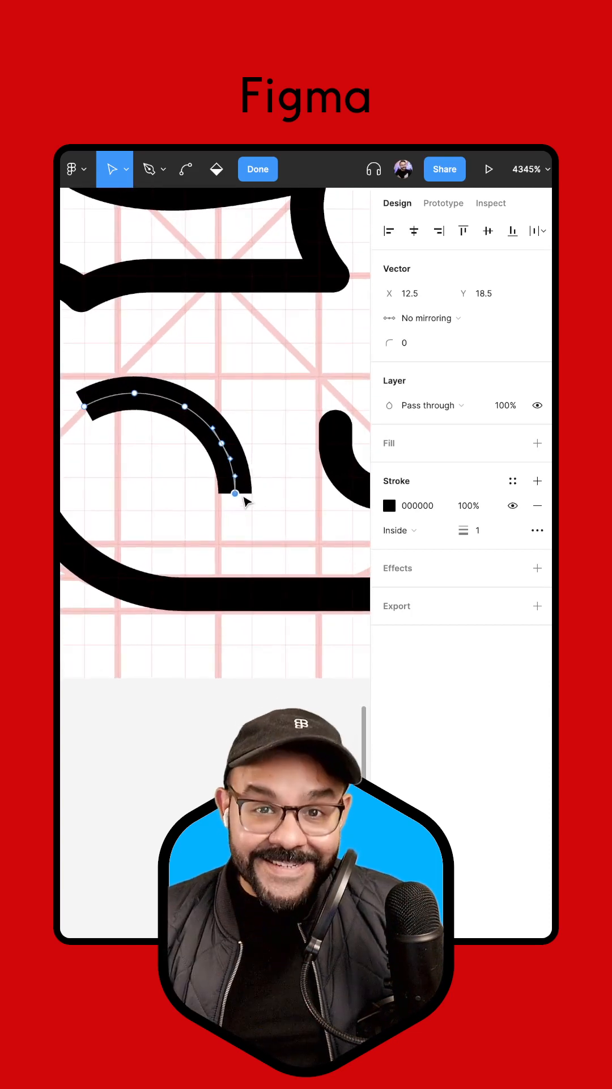
Step: Extend the paw arc with a pen point down to the base and give it rounded end caps
left_click(148, 169)
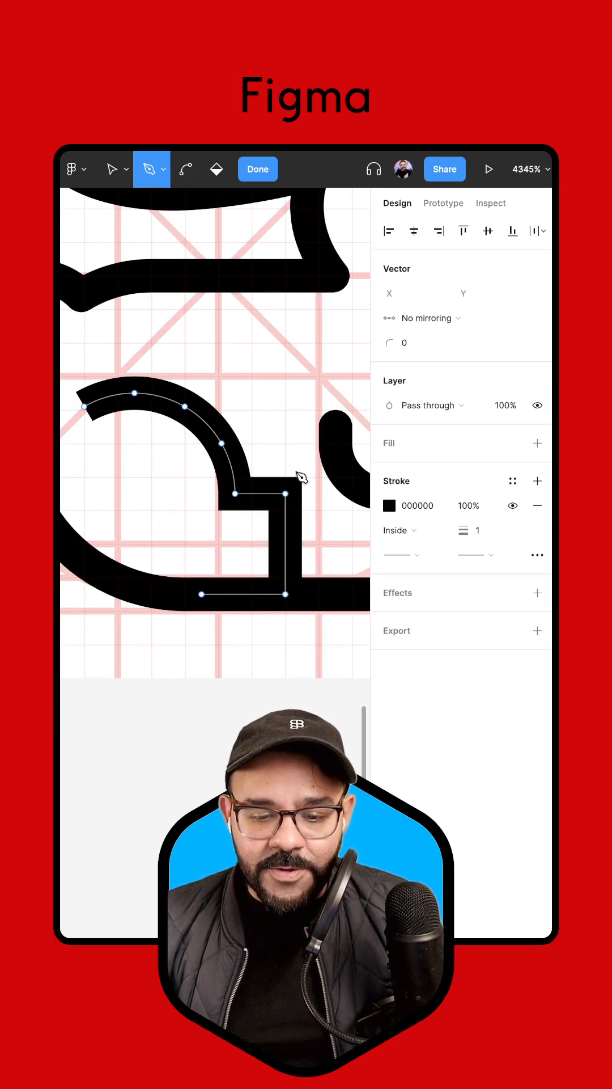
left_click(125, 169)
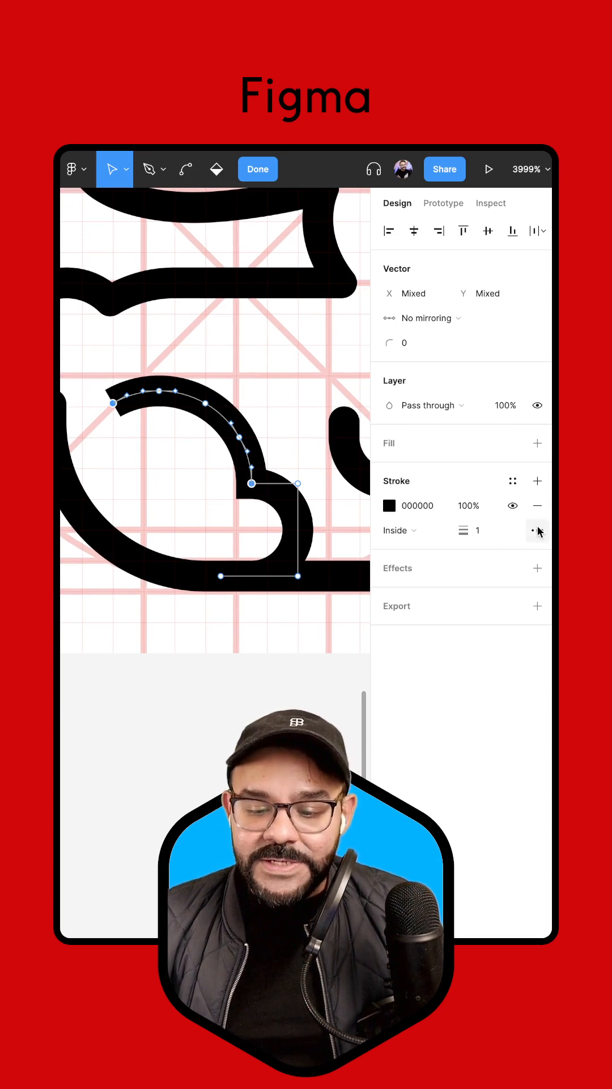
left_click(537, 530)
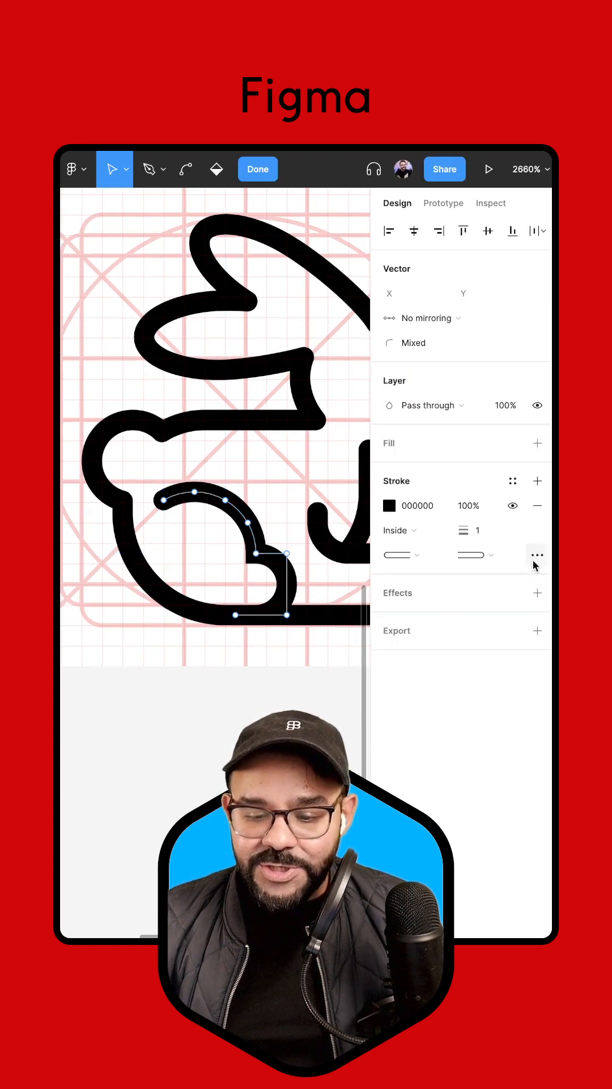
left_click(537, 554)
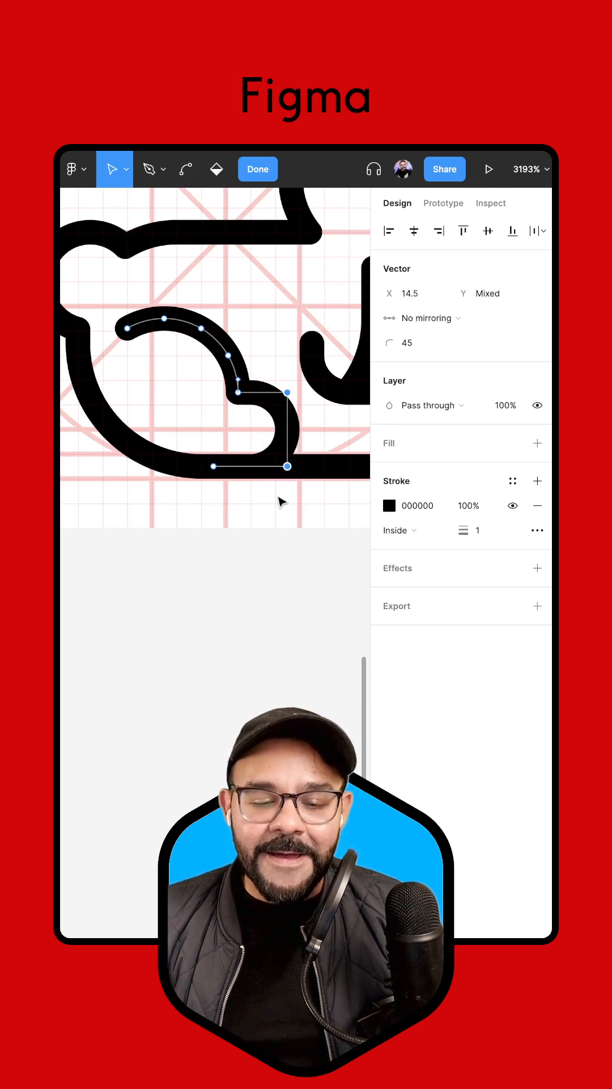
left_click(257, 169)
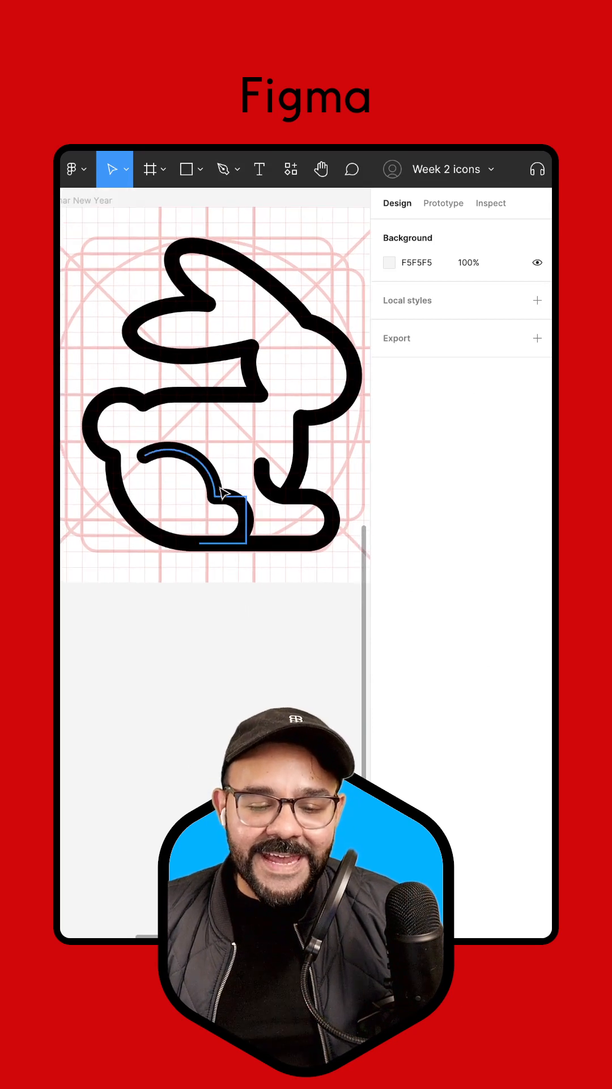
Step: Select the paw shape's lower body corner points and round them to a 3.5 corner radius
left_click(221, 491)
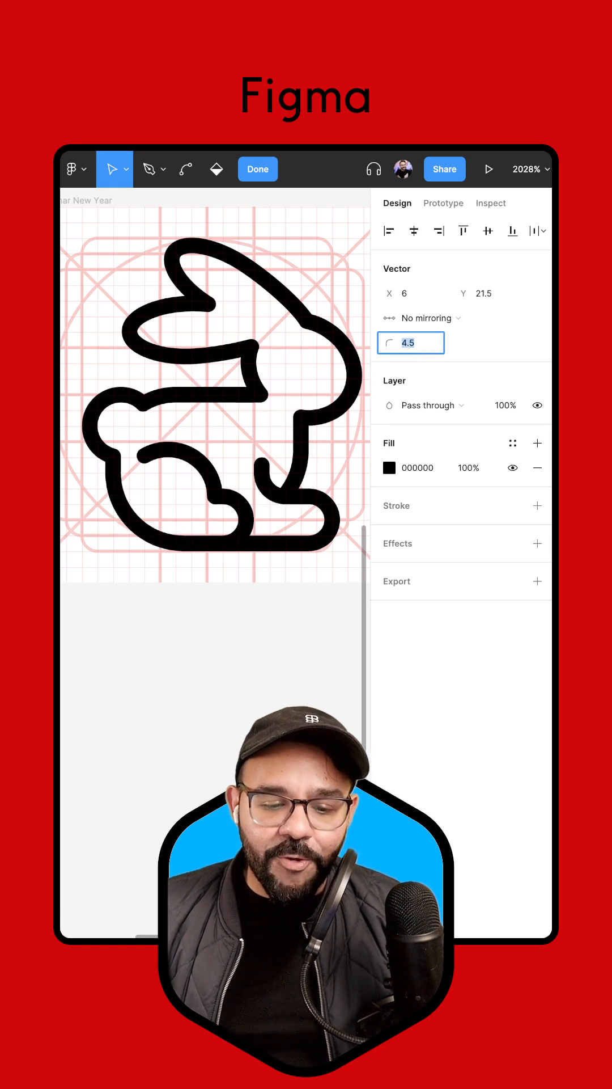
type("3.5")
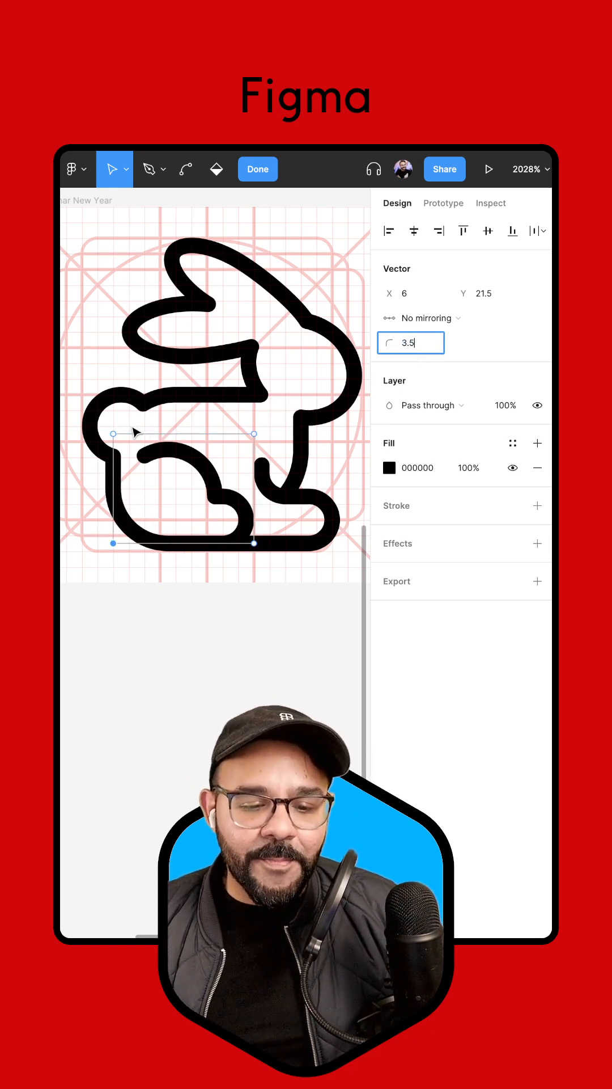
left_click(258, 169)
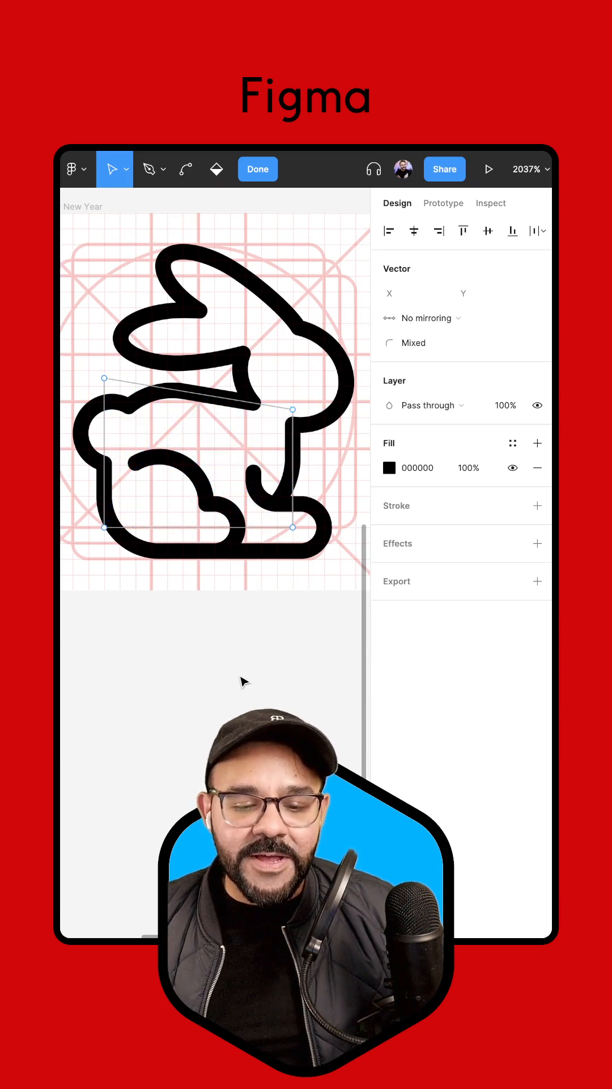
left_click(257, 169)
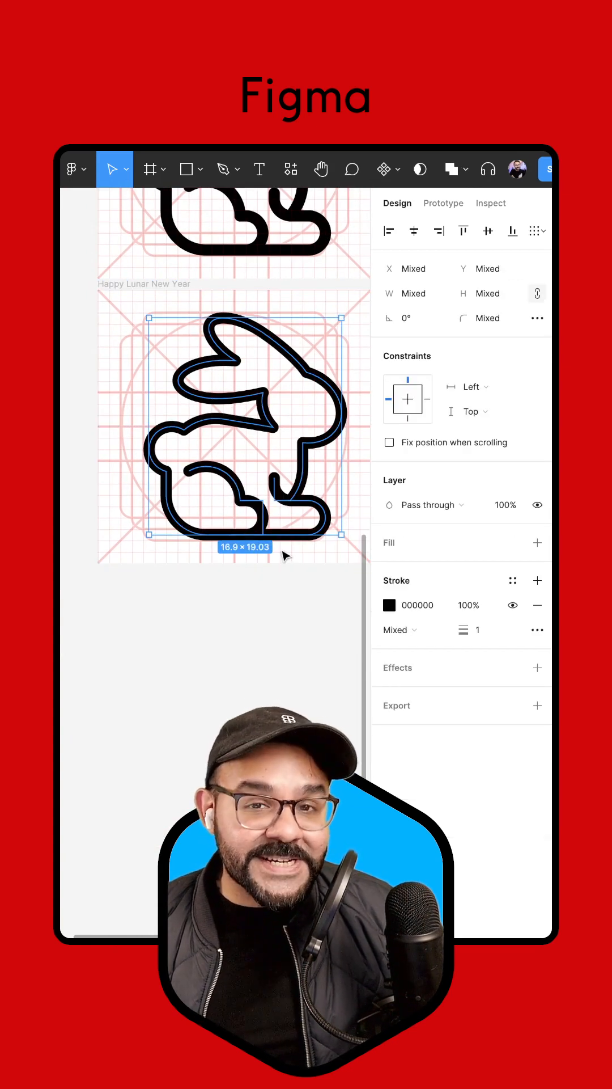
mouse_move(459, 179)
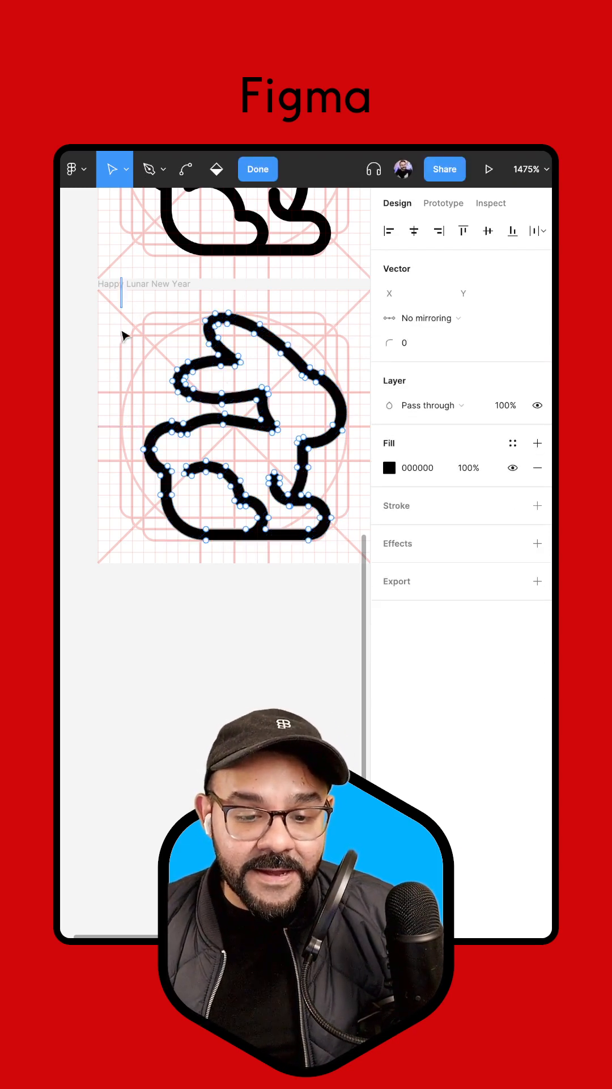
Step: Exit vector edit mode on the flattened rabbit path
left_click(257, 169)
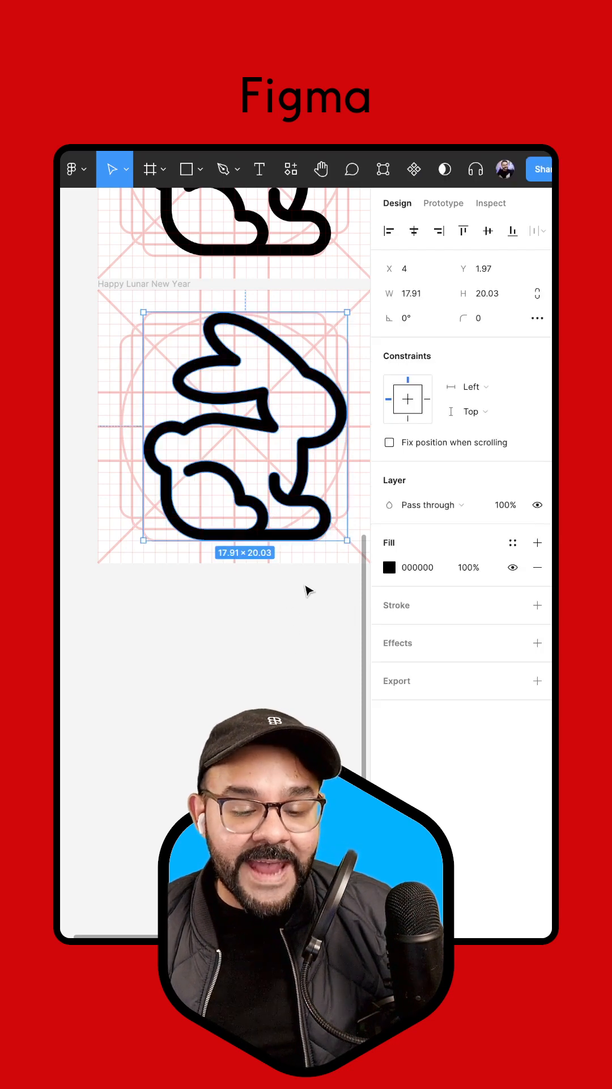